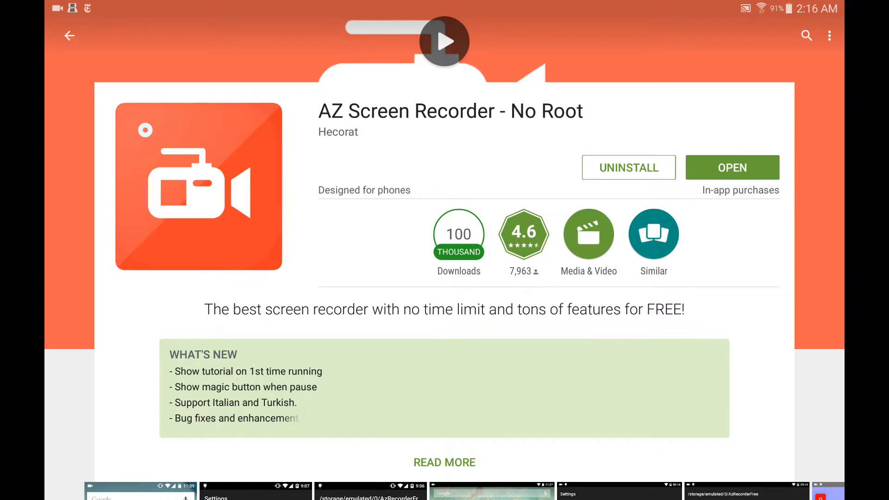
- Scroll through the installed AZ Screen Recorder listing, then return to the tablet home screen
{"action": "scroll", "scroll_direction": "up", "scroll_amount": 3}
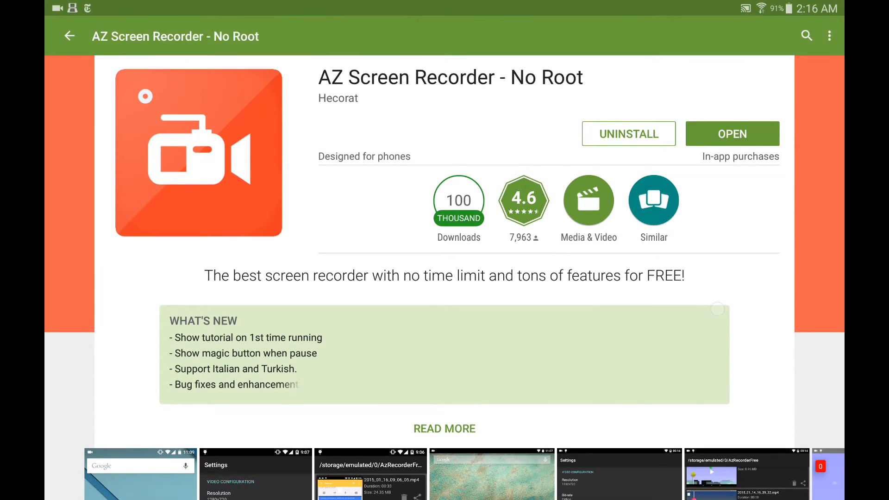
{"action": "left_click", "coordinate": [445, 428]}
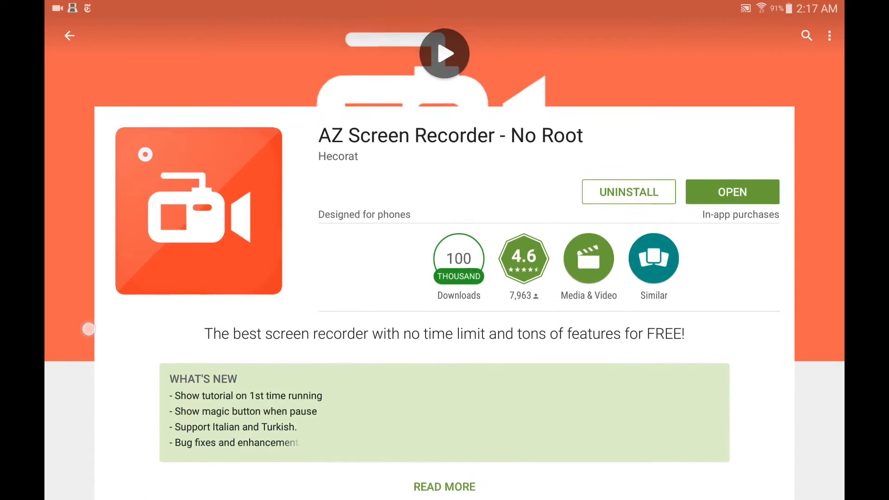
{"action": "scroll", "scroll_direction": "down", "scroll_amount": 3}
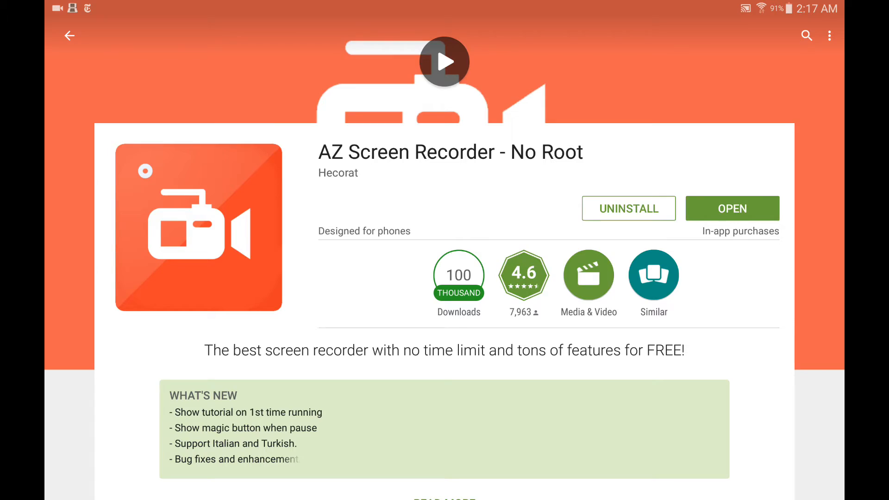
{"action": "left_click", "coordinate": [69, 35]}
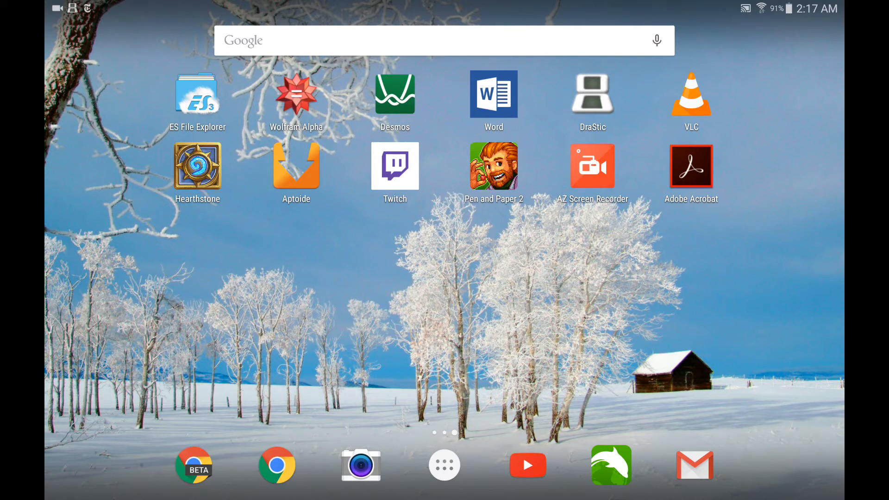
- Swipe across home pages to the one with Play Store, Tap Titans, Tumblr and Evoland
{"action": "scroll", "scroll_direction": "left", "scroll_amount": 3}
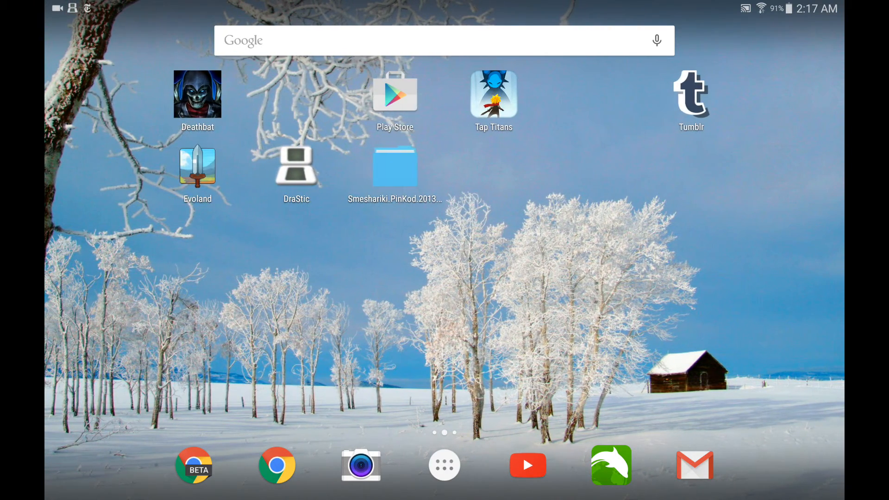
{"action": "scroll", "scroll_direction": "left", "scroll_amount": 3}
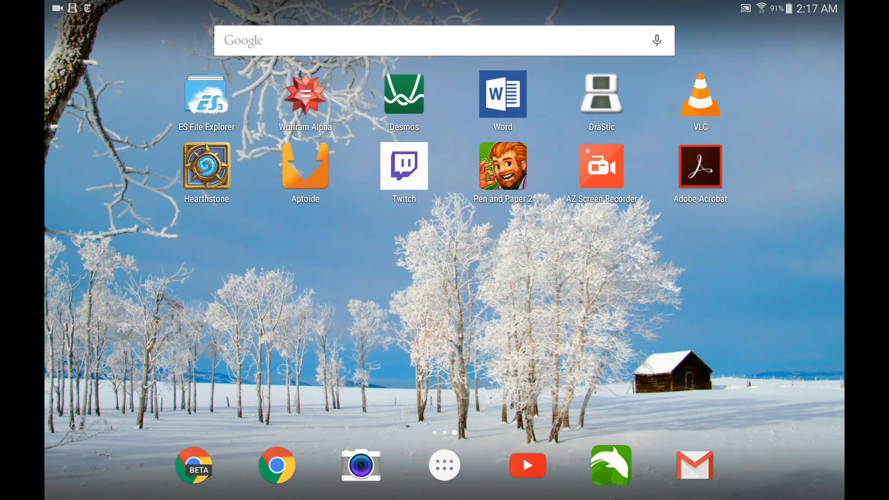
{"action": "scroll", "scroll_direction": "left", "scroll_amount": 3}
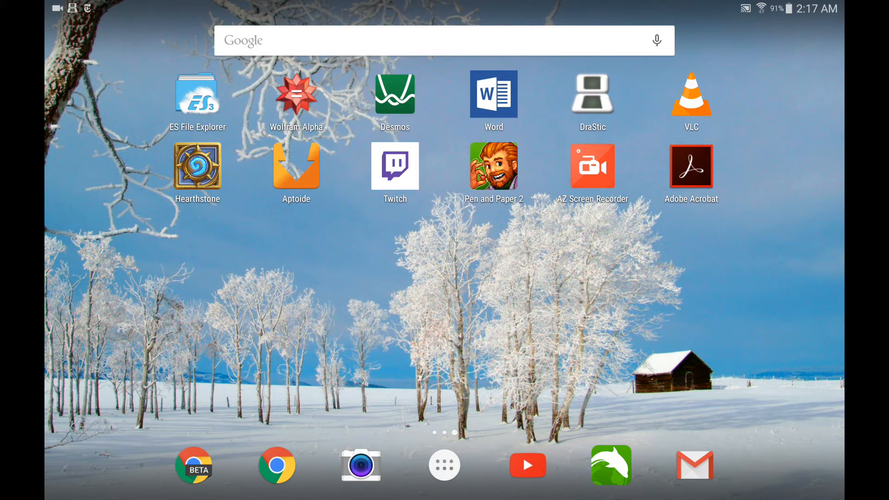
{"action": "scroll", "scroll_direction": "left", "scroll_amount": 3}
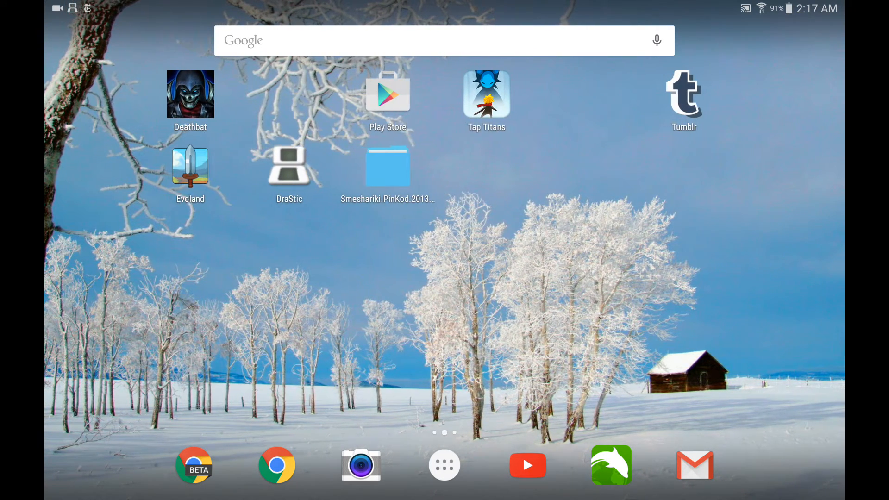